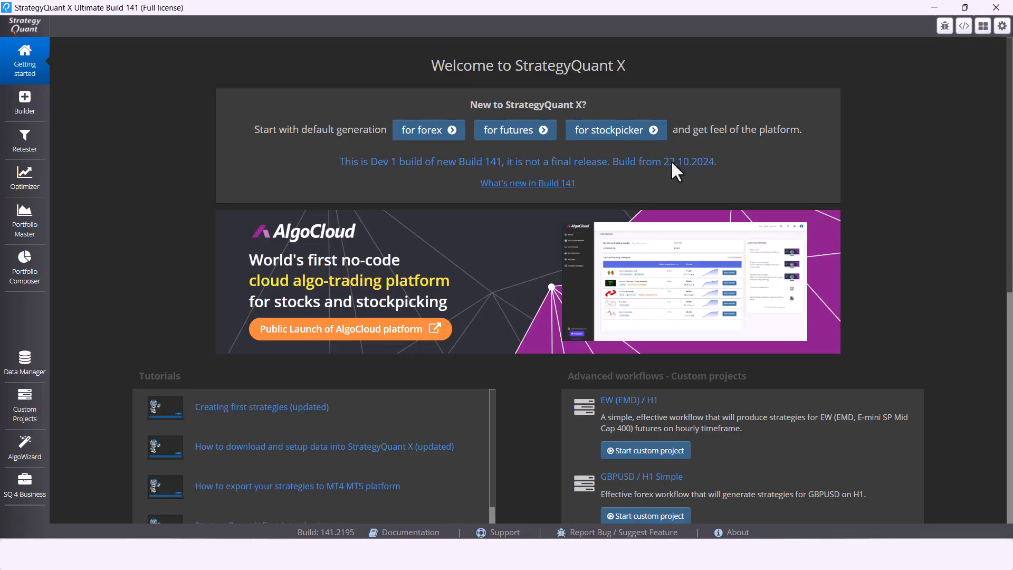
# Open the 'What's new in Build 141' release notes from the Getting started page
pyautogui.click(527, 183)
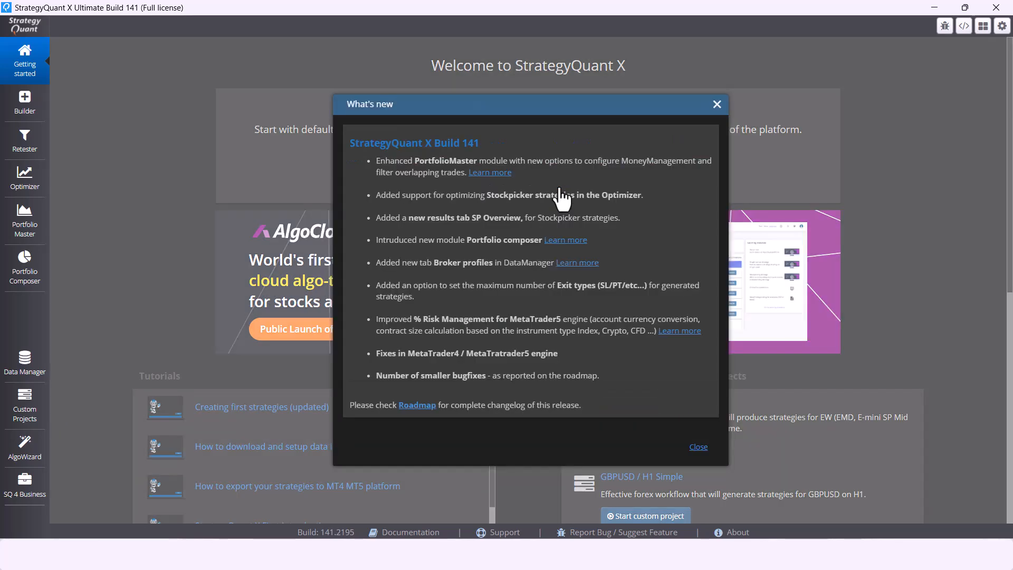
pyautogui.moveTo(495, 181)
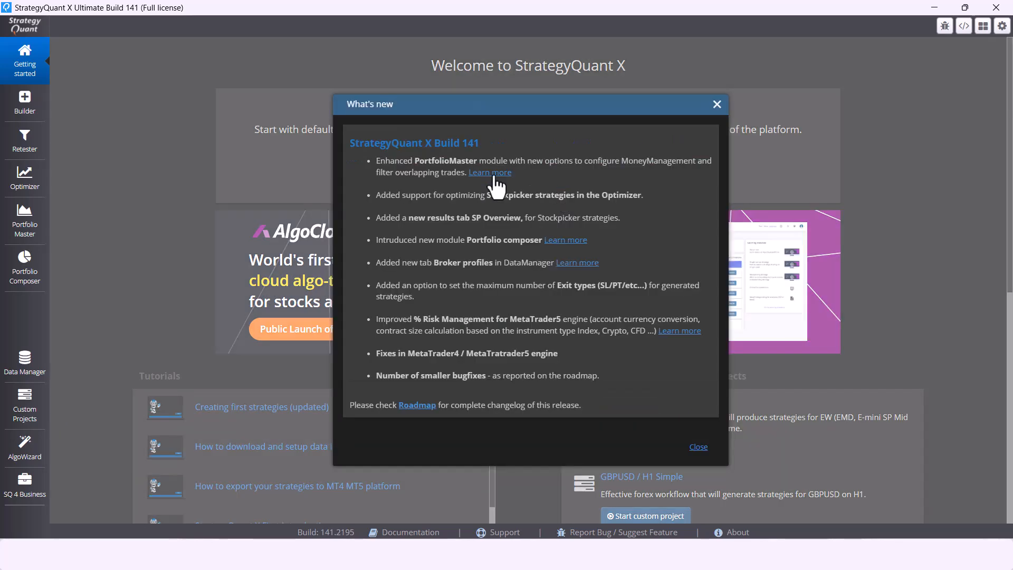
# Open the PortfolioMaster 'Learn more' blog article and read down to its overlapping-trades section
pyautogui.click(490, 173)
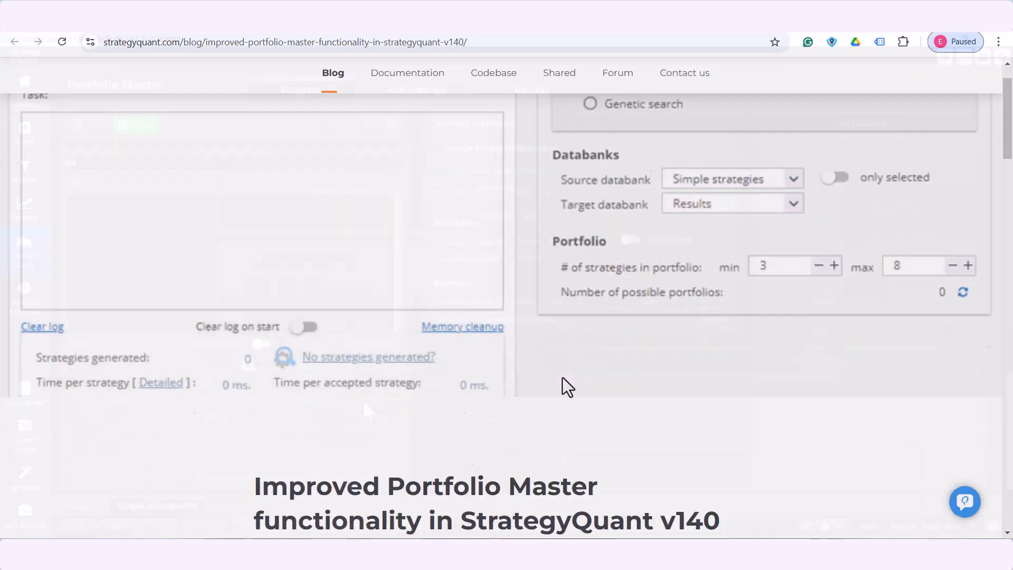
pyautogui.scroll(-3)
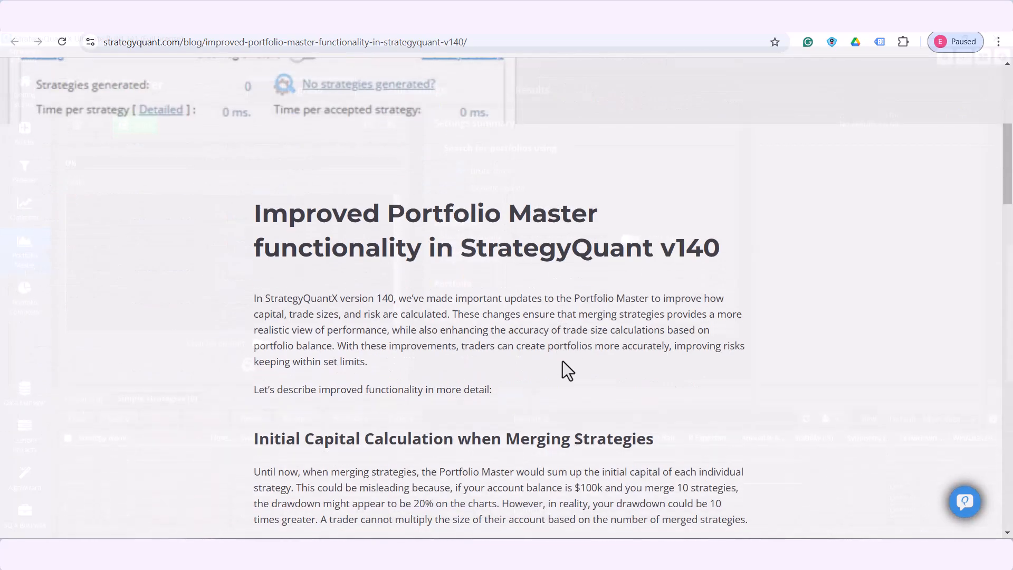
pyautogui.scroll(-3)
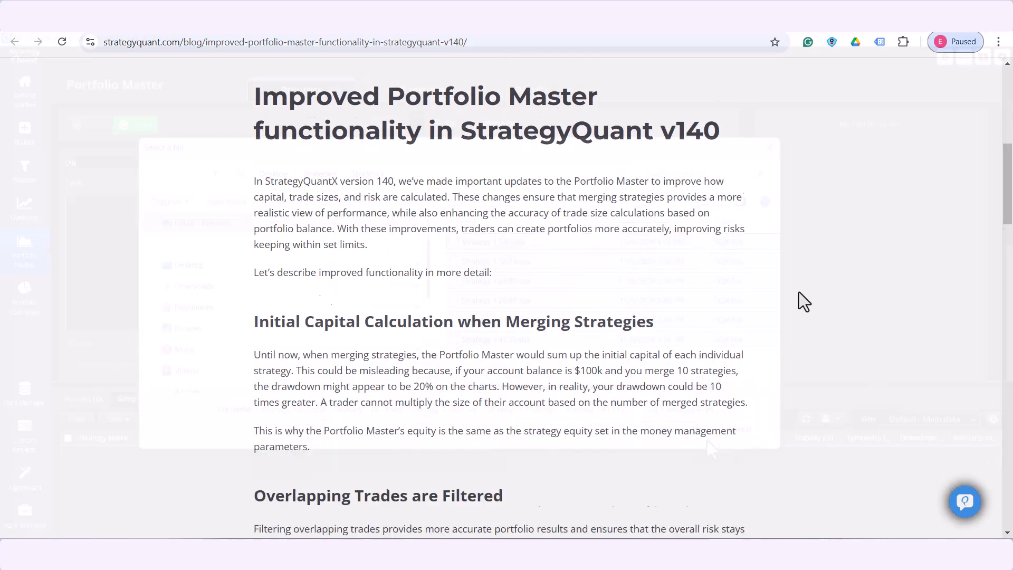
pyautogui.scroll(-3)
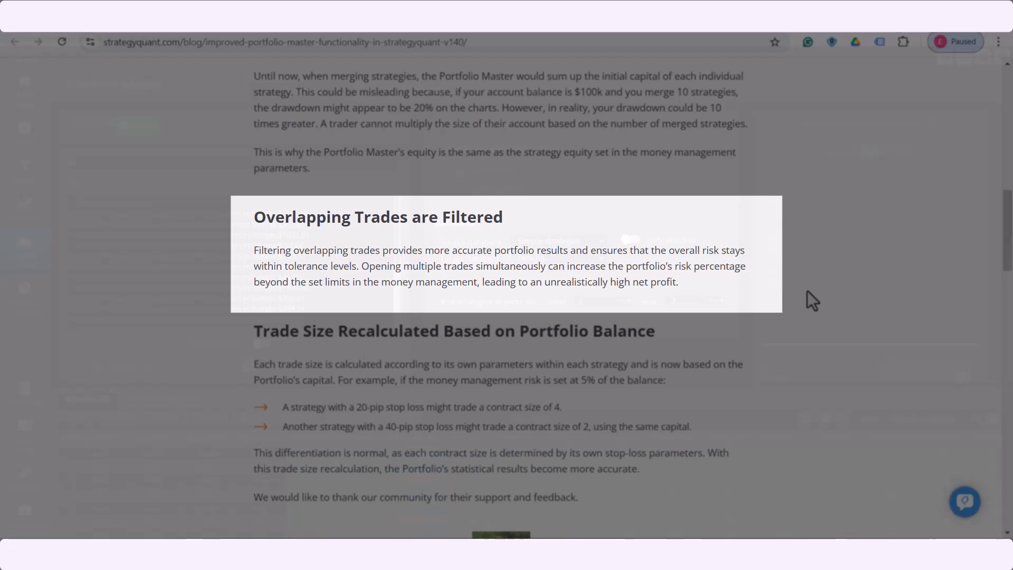
pyautogui.scroll(-3)
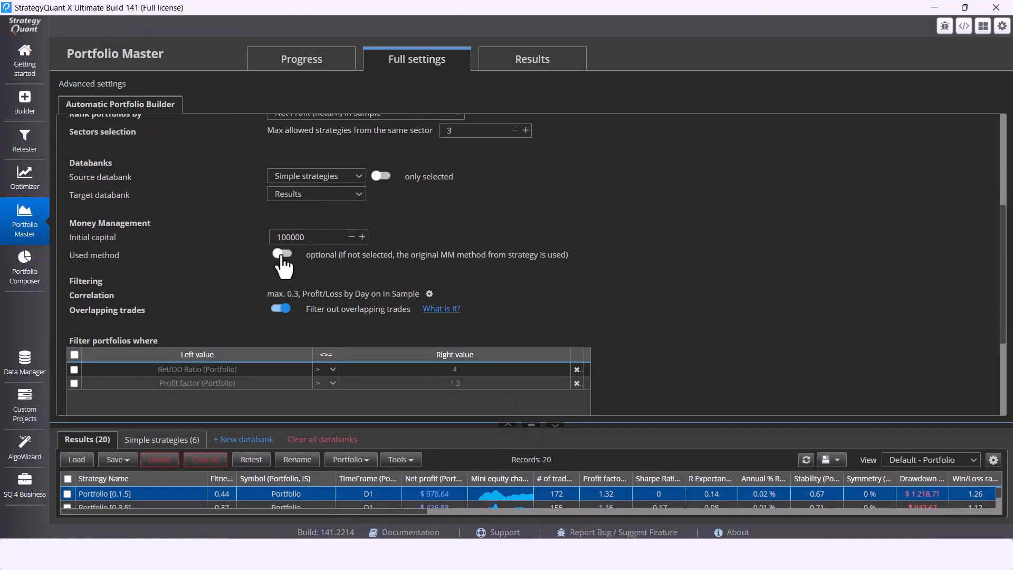
# Show Portfolio Master's Full settings for money management and overlapping-trade filtering
pyautogui.click(281, 253)
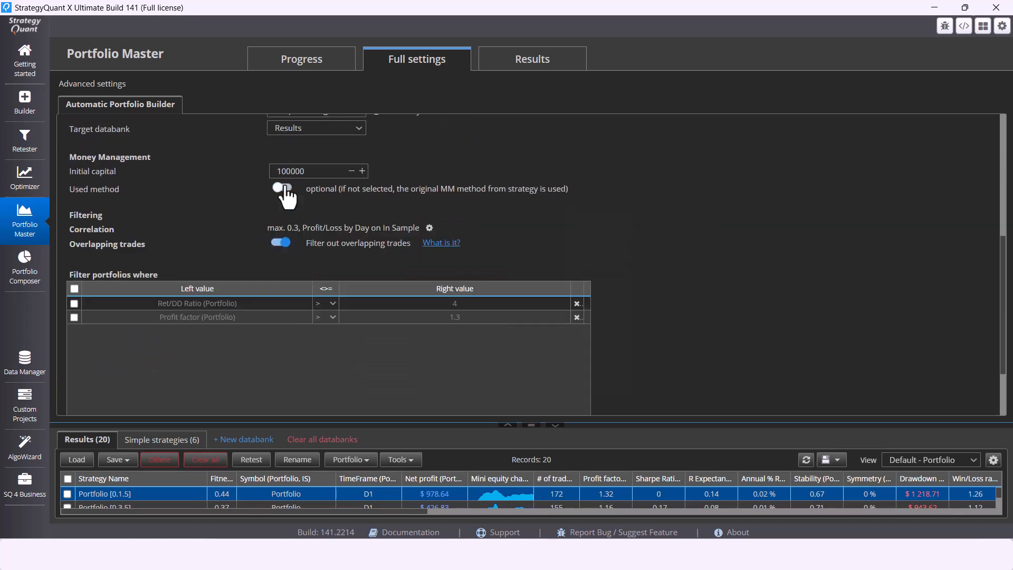
pyautogui.click(25, 176)
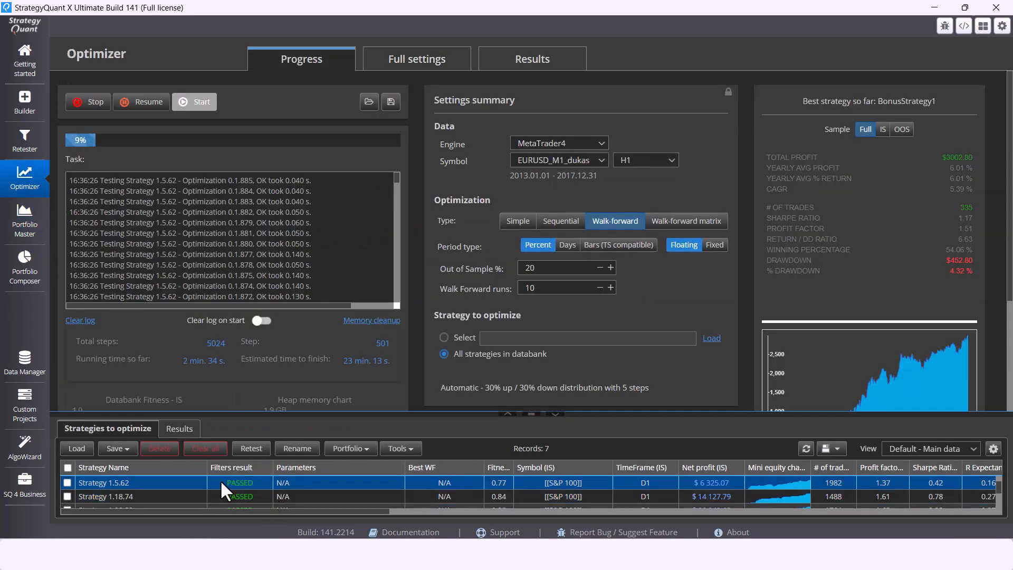
# Browse Strategy 1.5.62's SP overview treemap, top-10 charts and traded stocks, then open Portfolio Composer
pyautogui.click(531, 59)
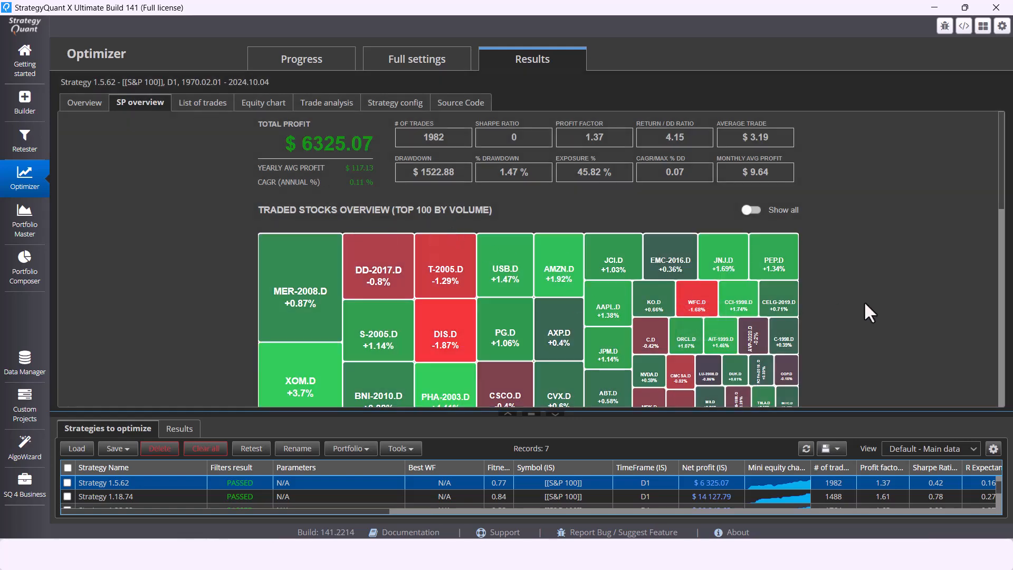
pyautogui.scroll(-3)
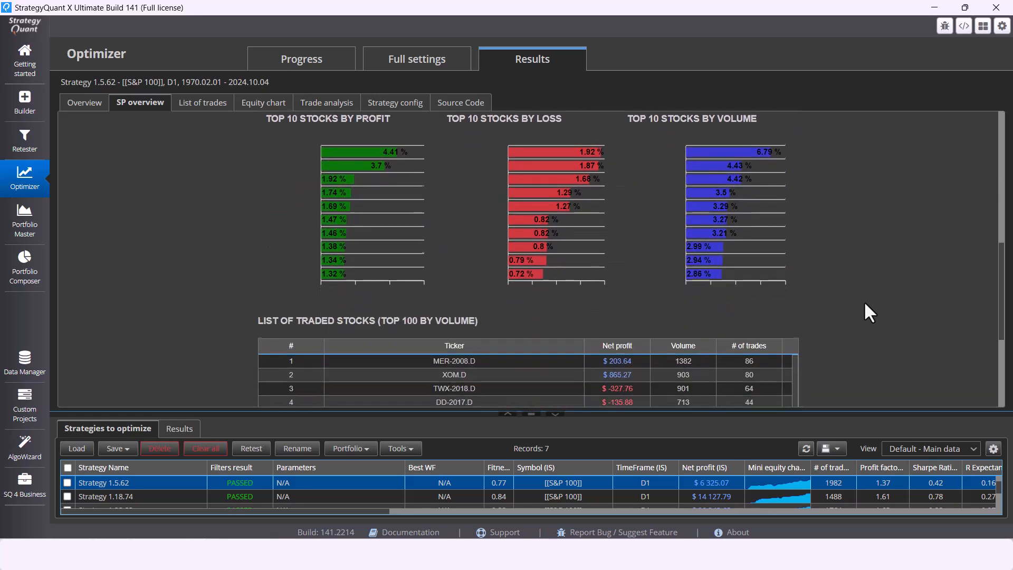
pyautogui.scroll(-3)
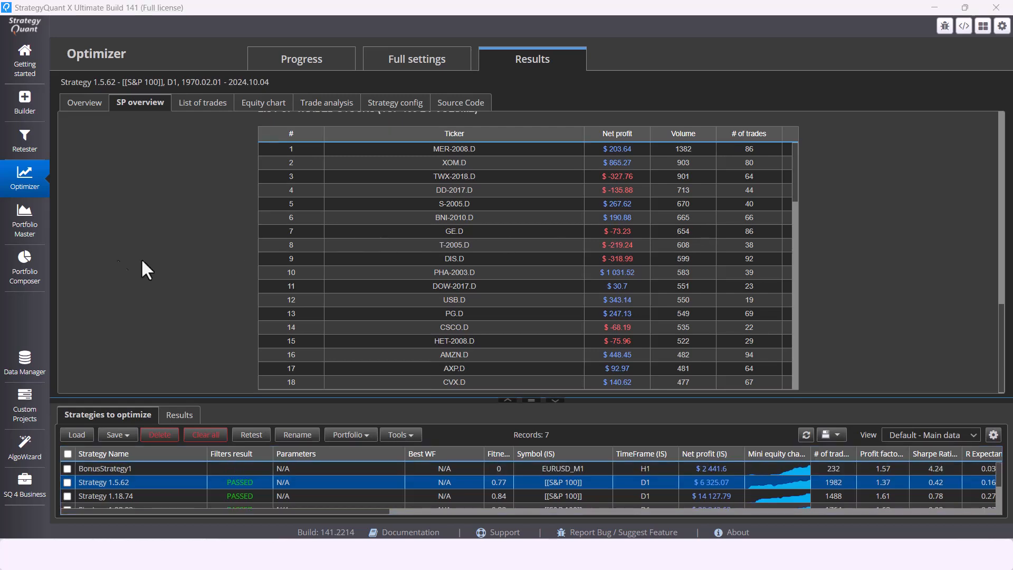
pyautogui.click(25, 264)
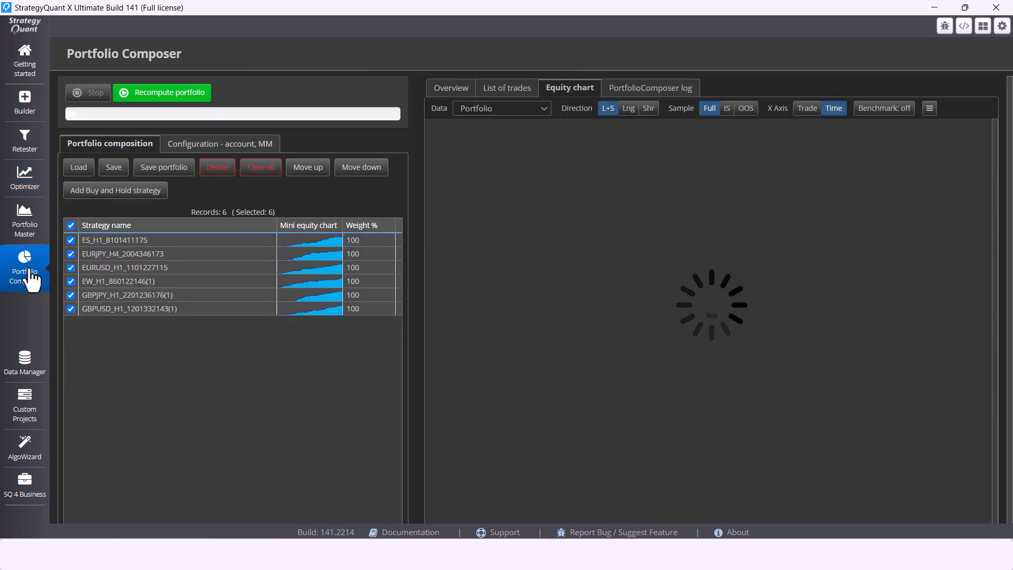
pyautogui.click(162, 92)
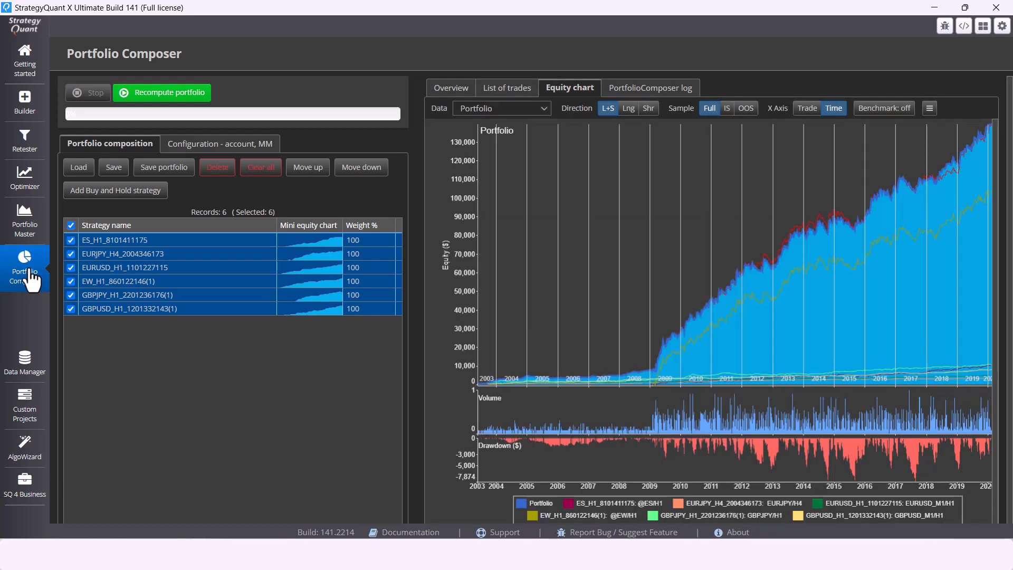
pyautogui.moveTo(782, 340)
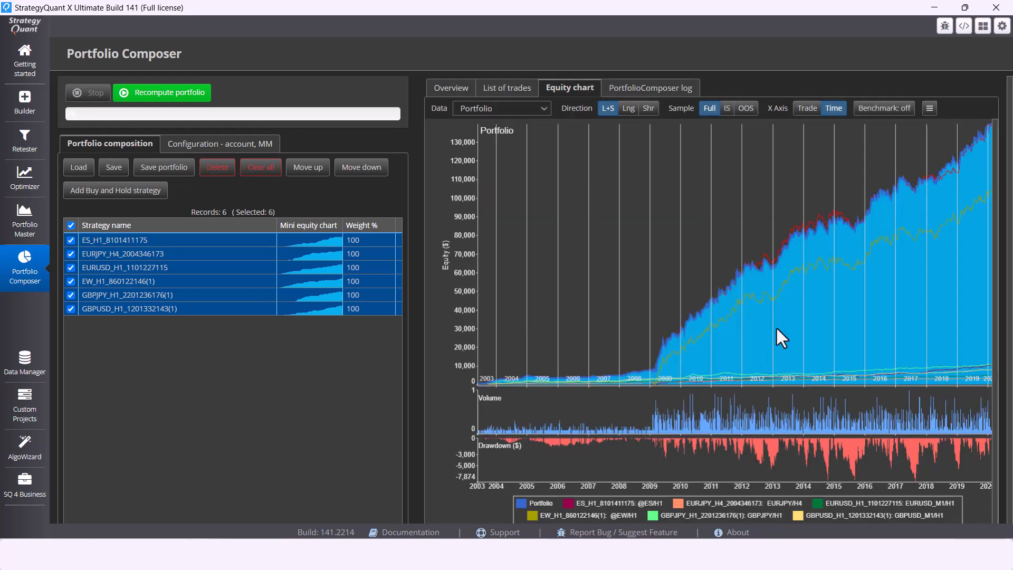
pyautogui.click(353, 240)
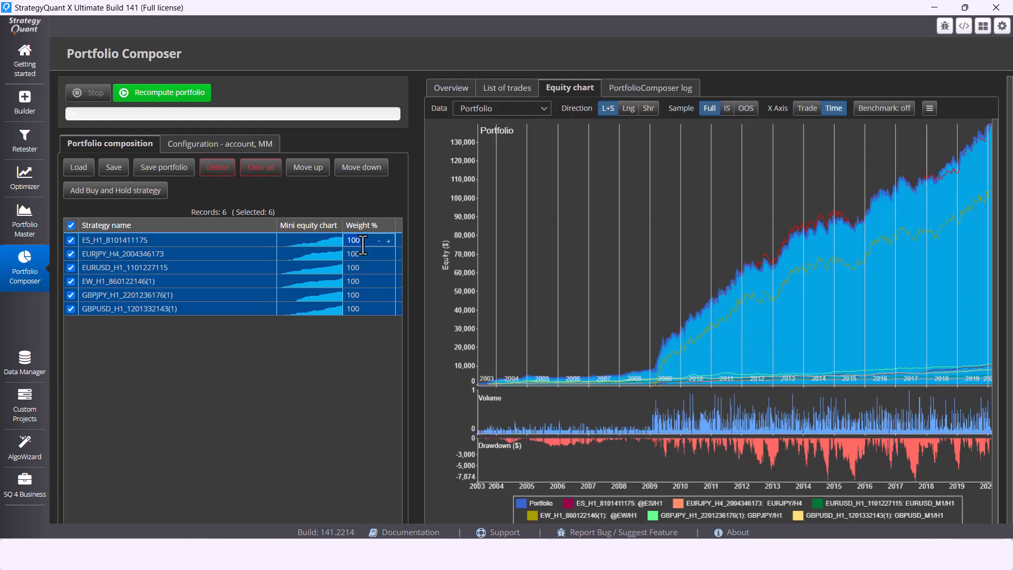
pyautogui.write('50')
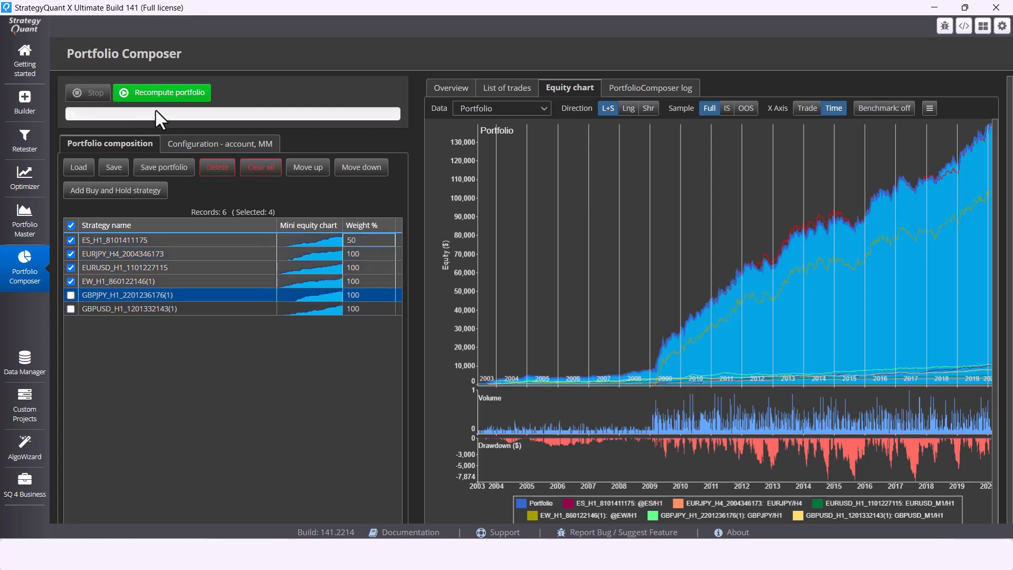
pyautogui.click(161, 92)
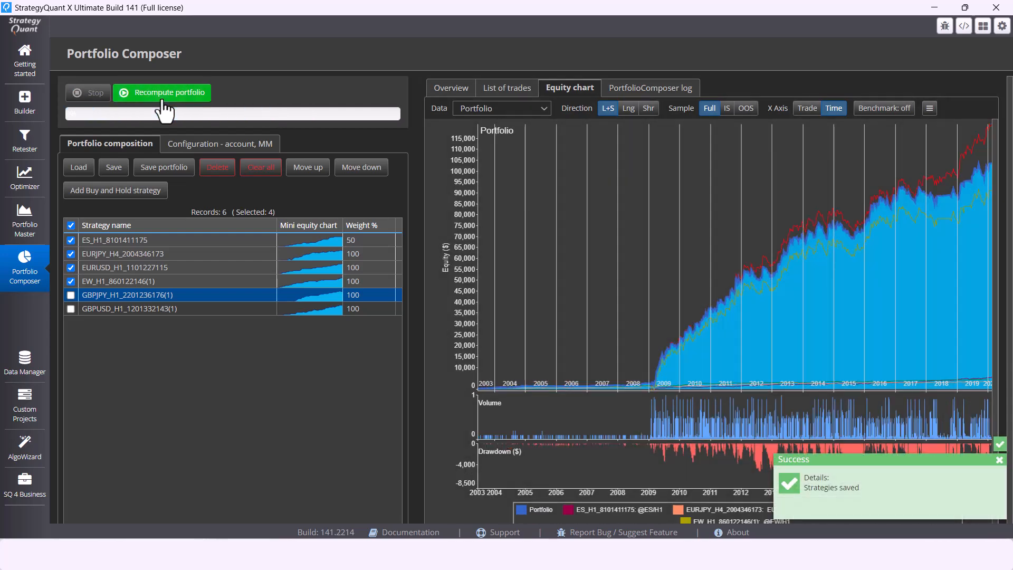
# Uncheck the GBPJPY, GBPUSD and EW strategies and recompute the portfolio with three strategies
pyautogui.click(354, 294)
pyautogui.write('30')
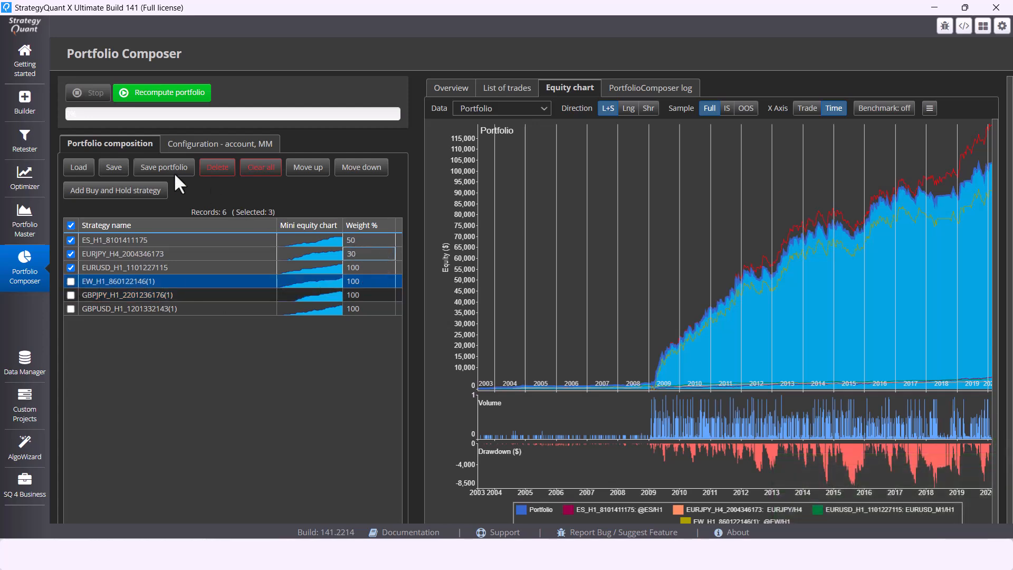
pyautogui.click(161, 93)
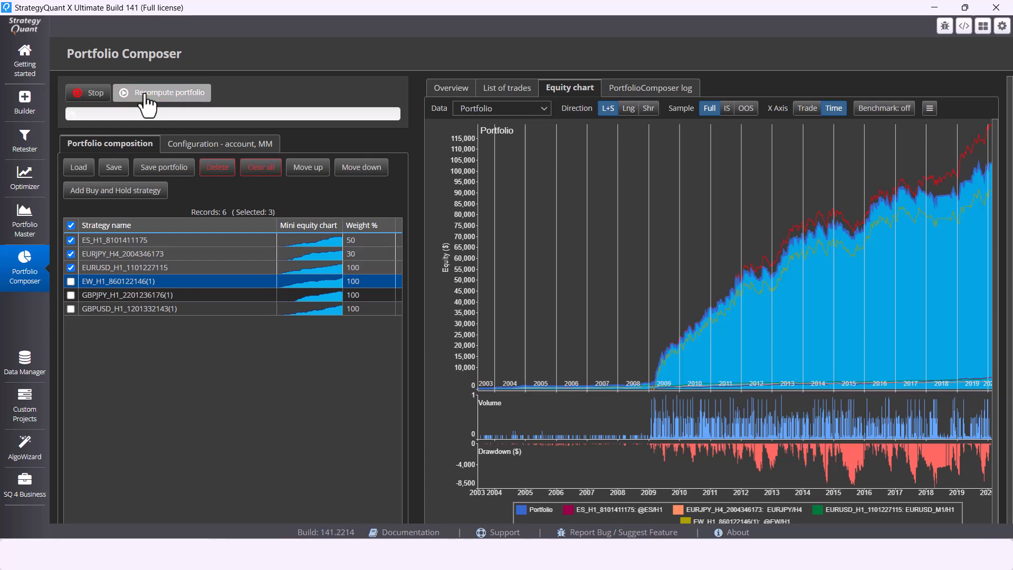
pyautogui.click(162, 92)
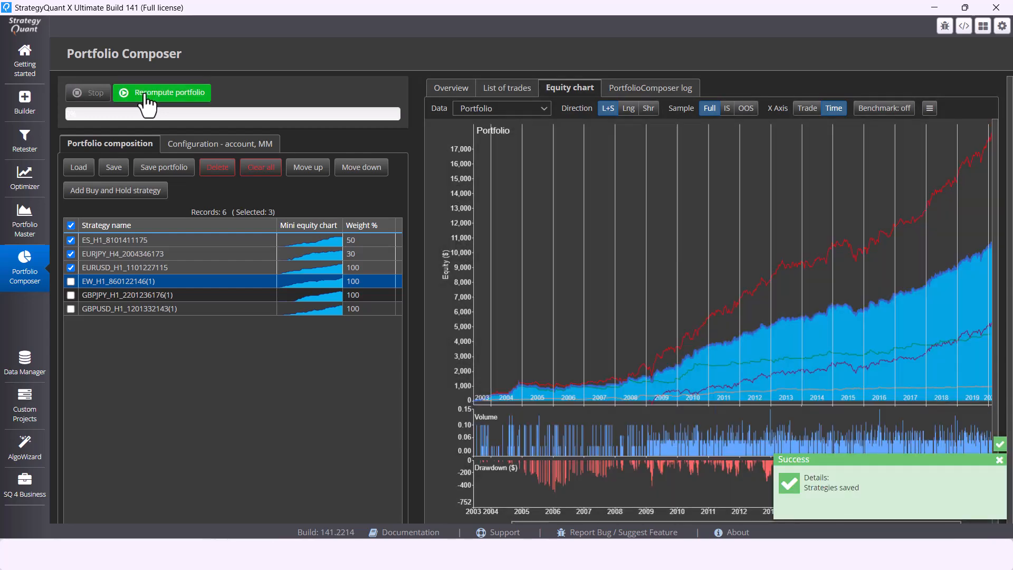
pyautogui.click(25, 362)
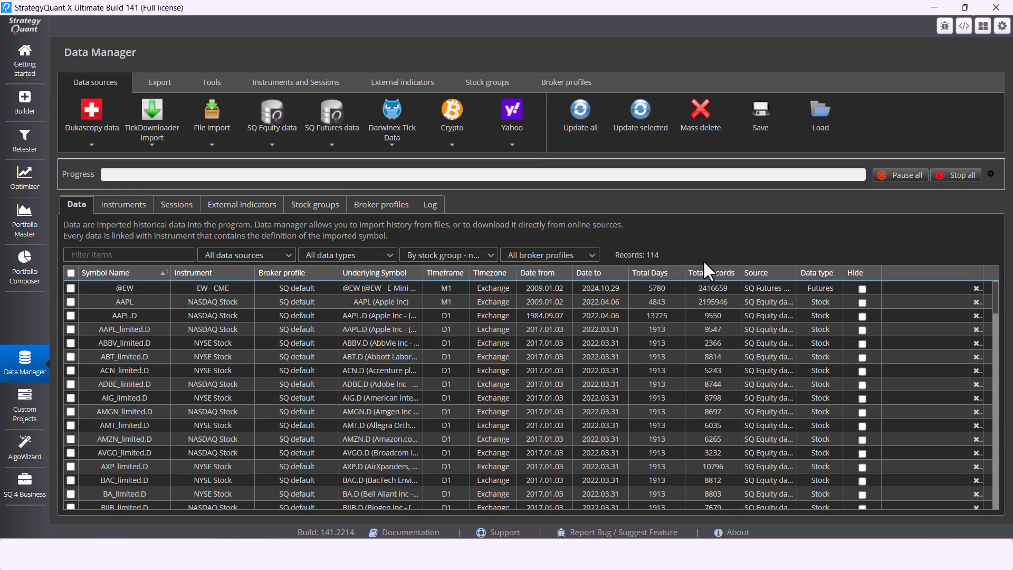
pyautogui.moveTo(617, 268)
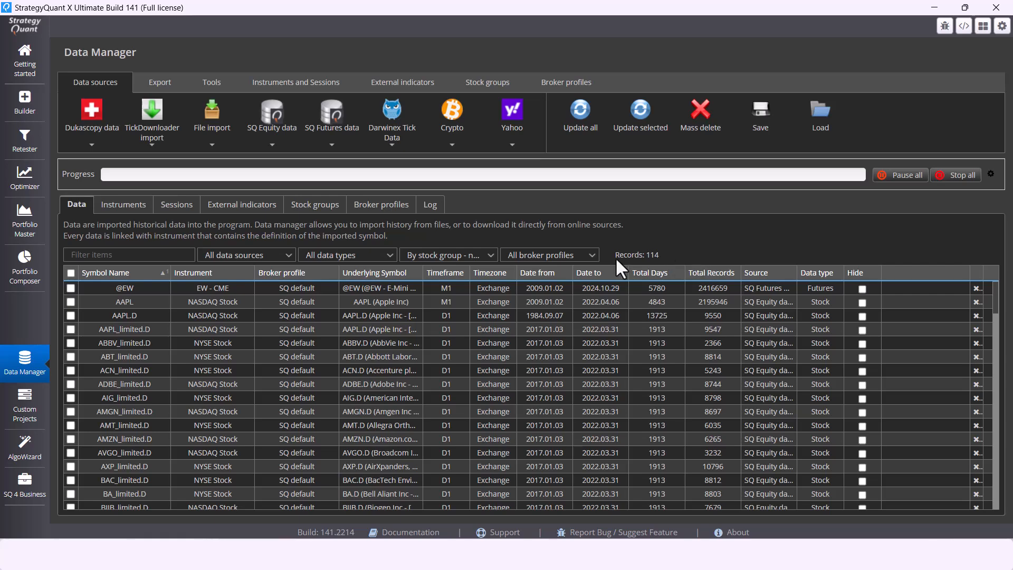
pyautogui.moveTo(618, 274)
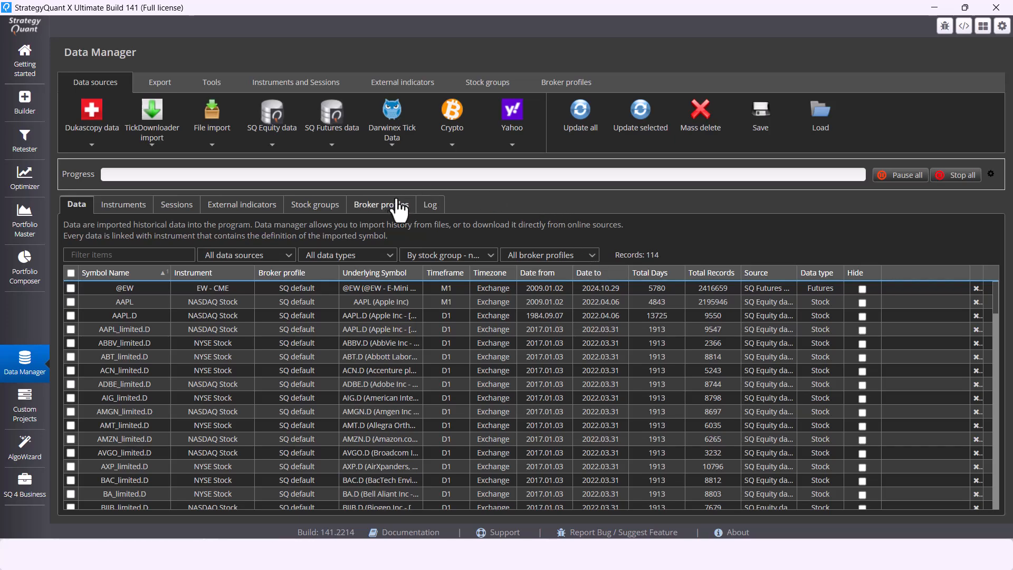
# Browse the Sessions and Broker profiles lists, opening and closing an unsaved Add Broker profile form
pyautogui.click(295, 82)
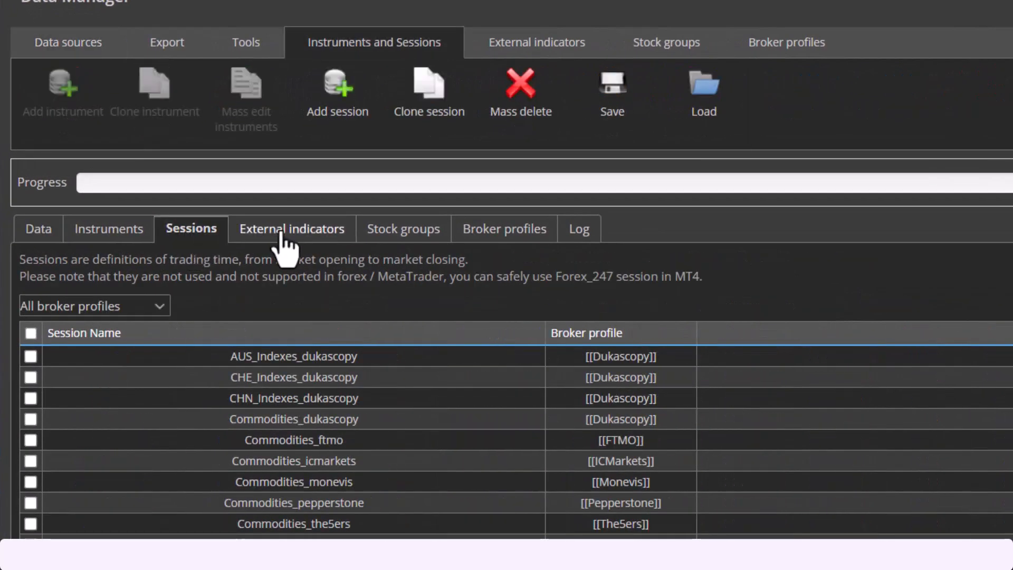
pyautogui.click(785, 43)
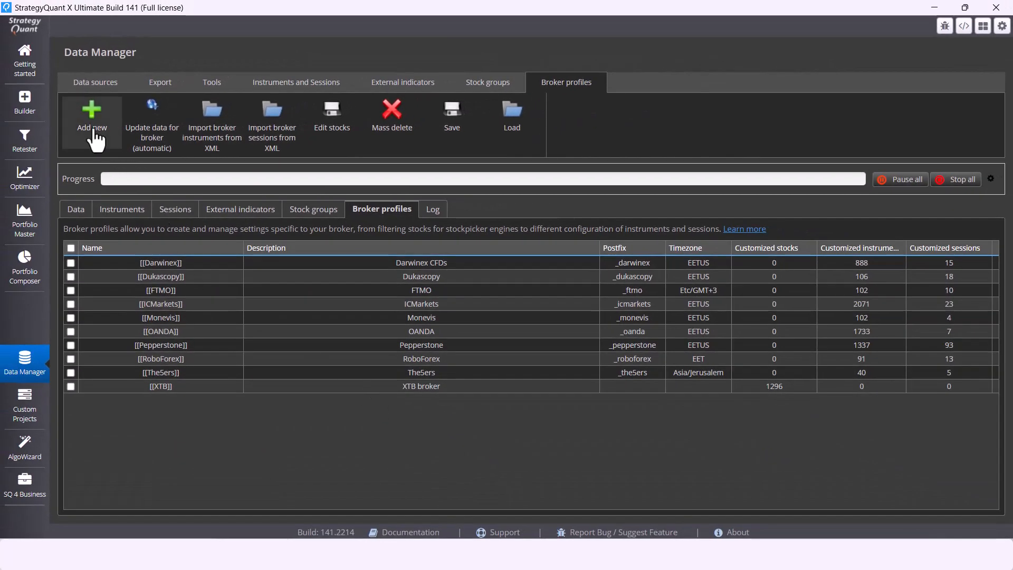
pyautogui.click(92, 116)
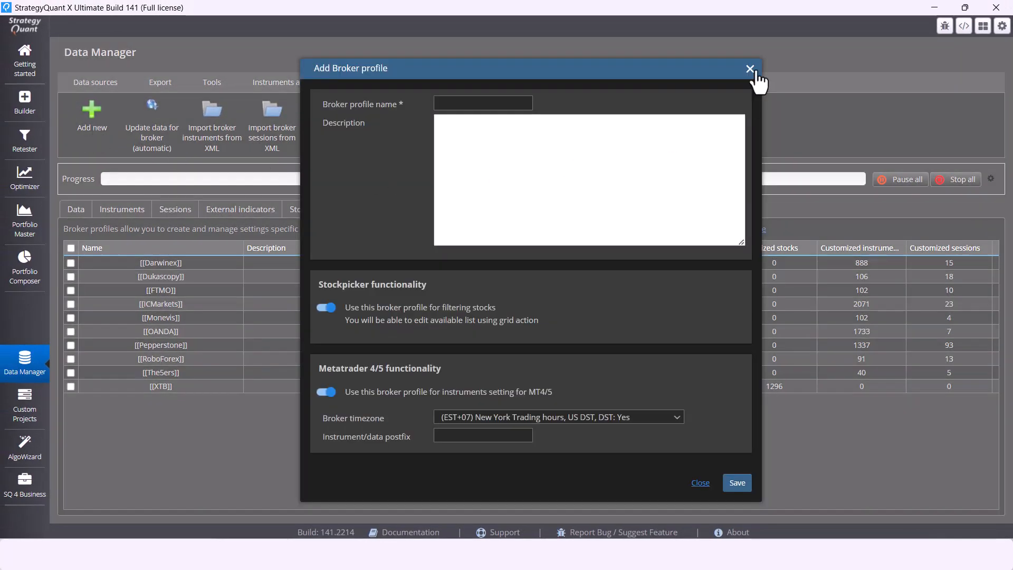
pyautogui.click(748, 69)
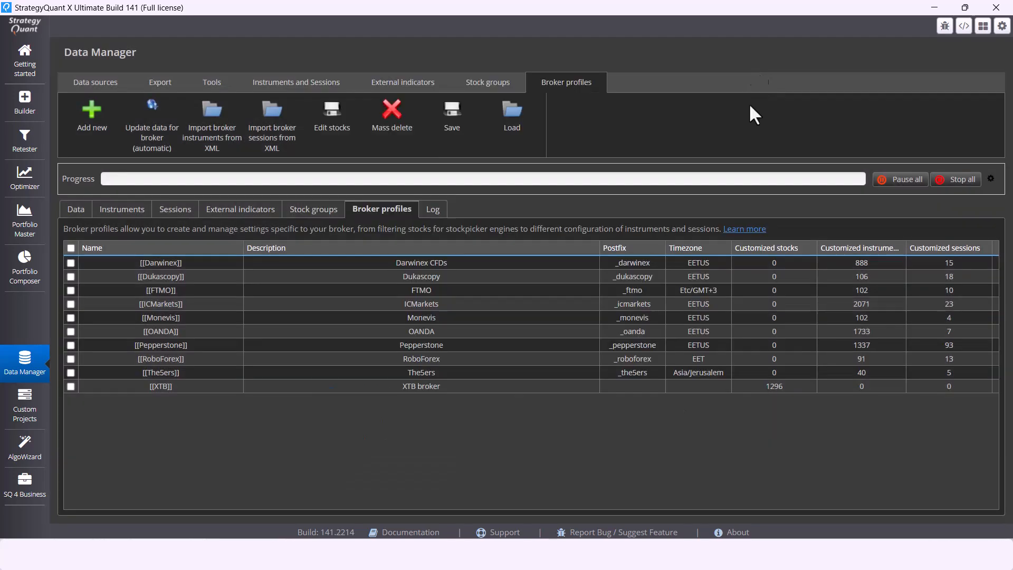
pyautogui.moveTo(414, 444)
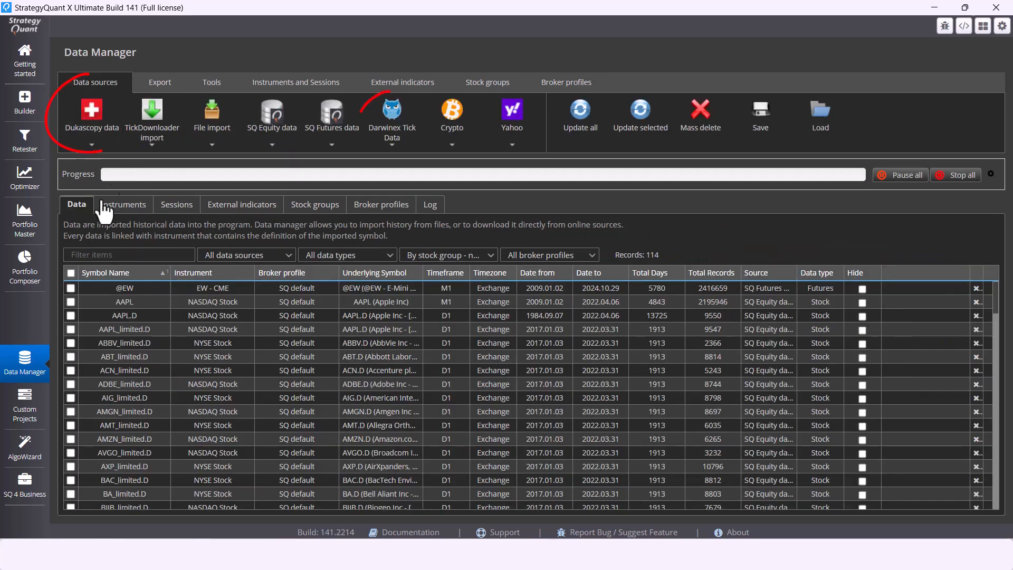
pyautogui.click(91, 116)
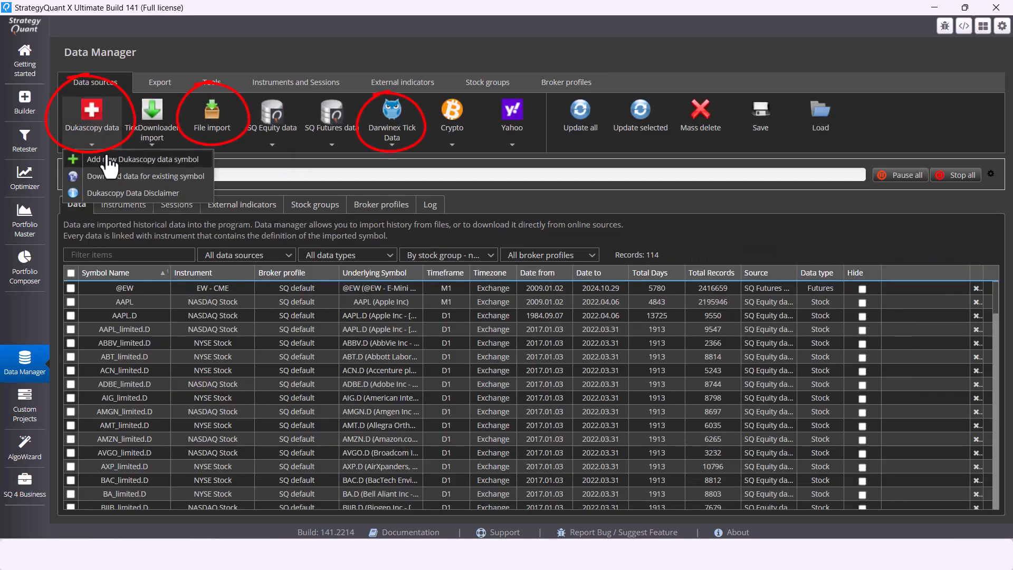
pyautogui.click(403, 392)
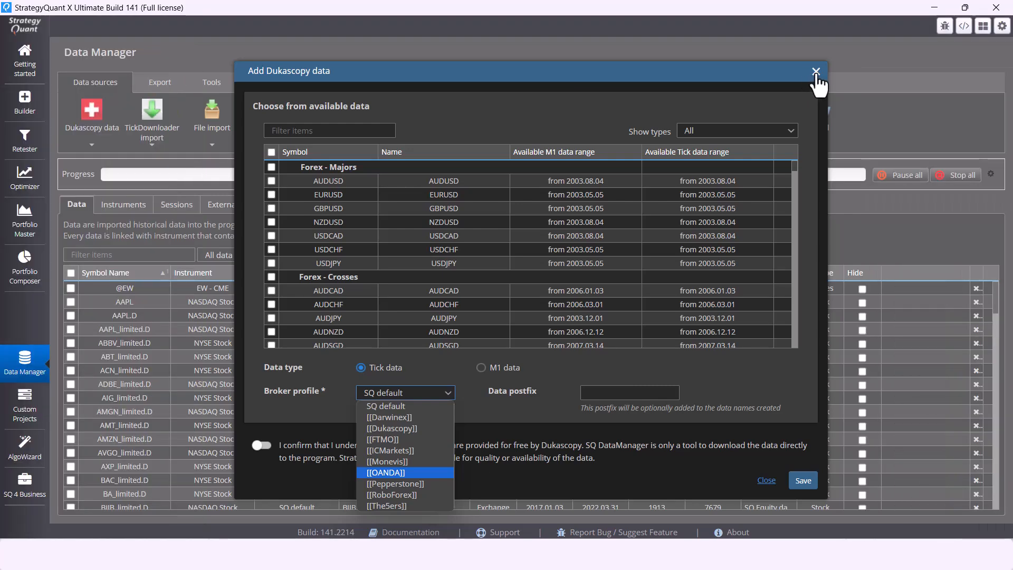
pyautogui.click(815, 71)
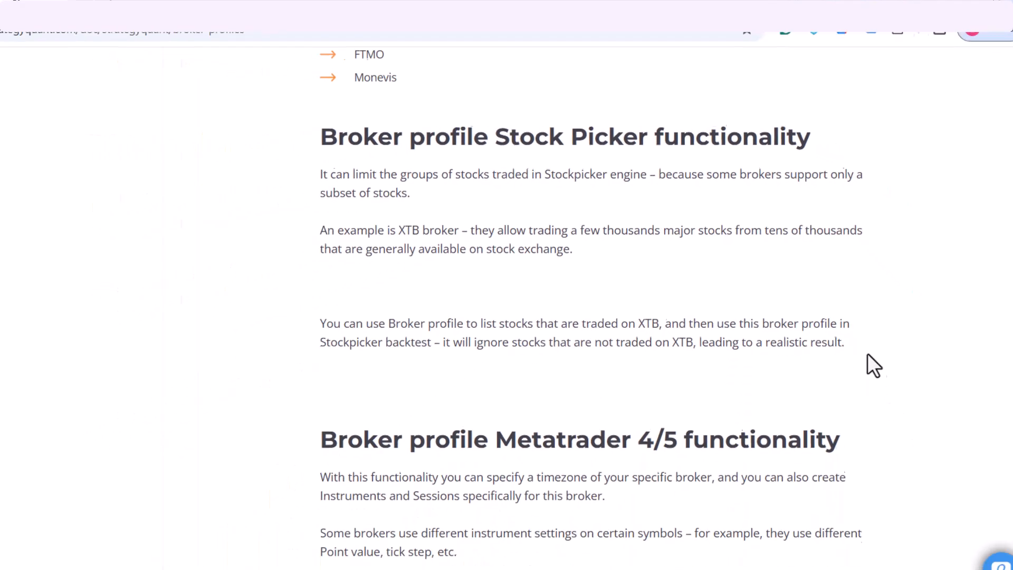
# Scroll the Broker profiles documentation to the MetaTrader 4/5 and Instruments-and-sessions sections
pyautogui.scroll(-3)
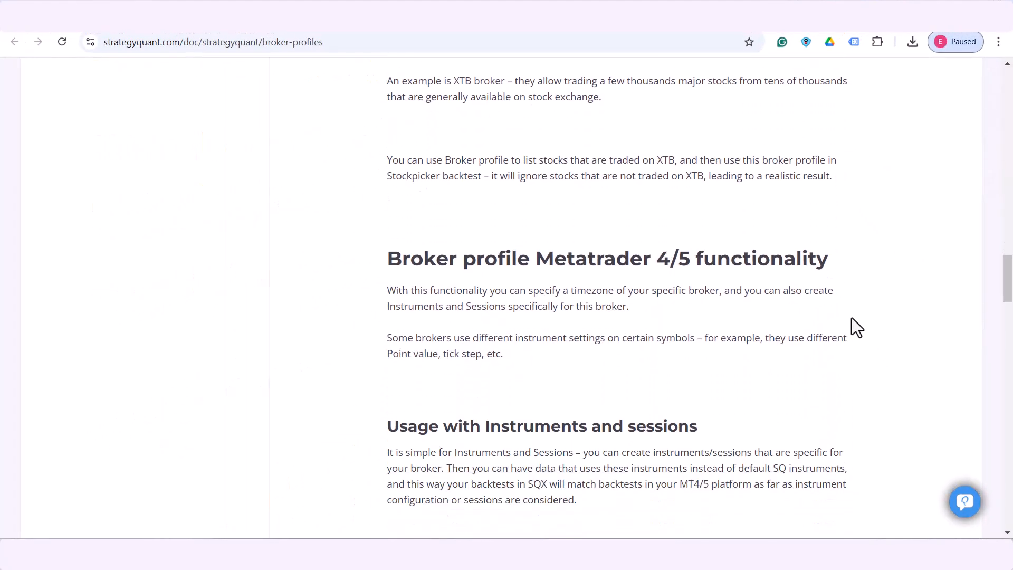
pyautogui.scroll(-3)
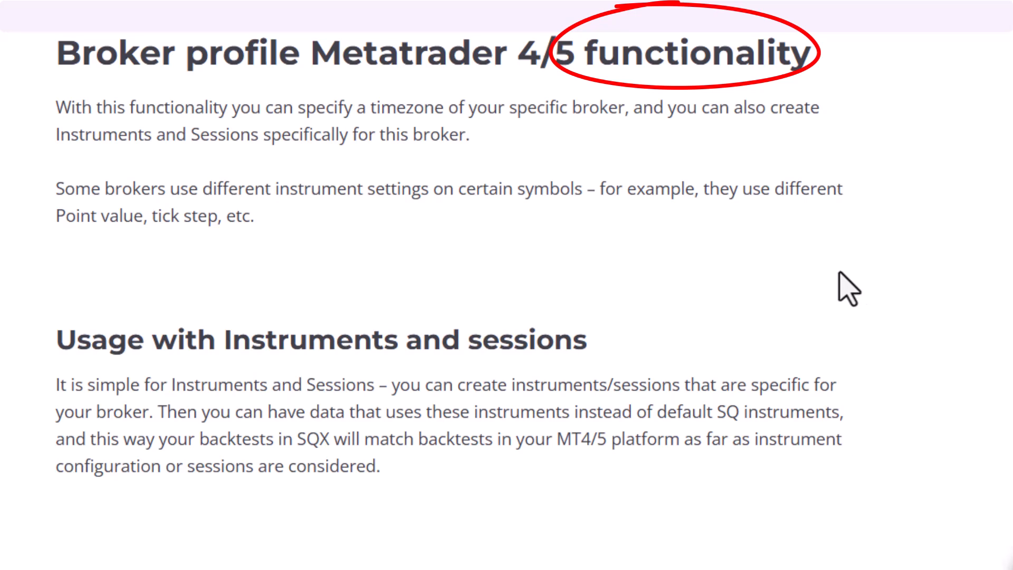
pyautogui.scroll(-3)
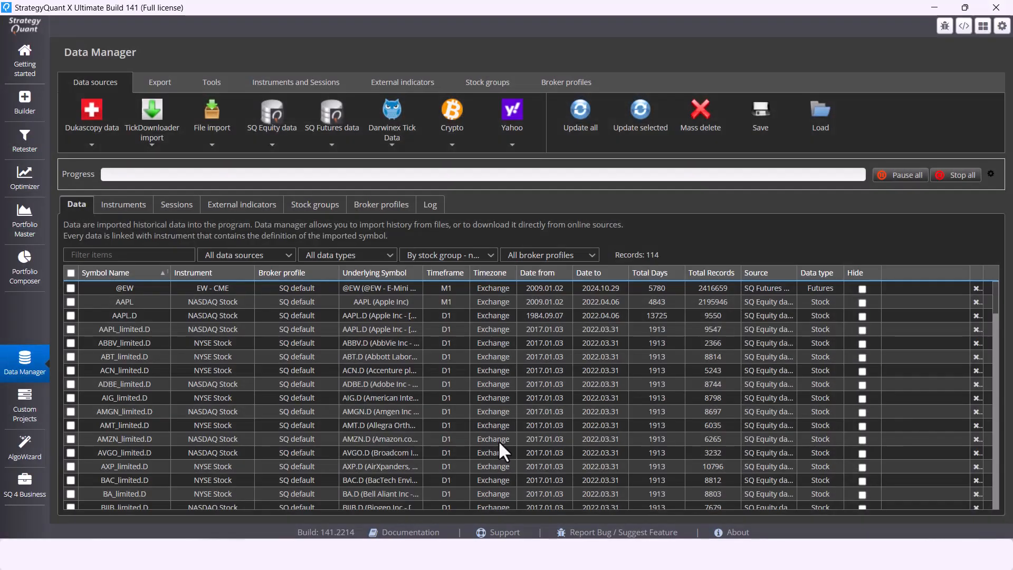
# Browse Data Manager's Instruments and Sessions lists, then return to Getting started
pyautogui.click(296, 83)
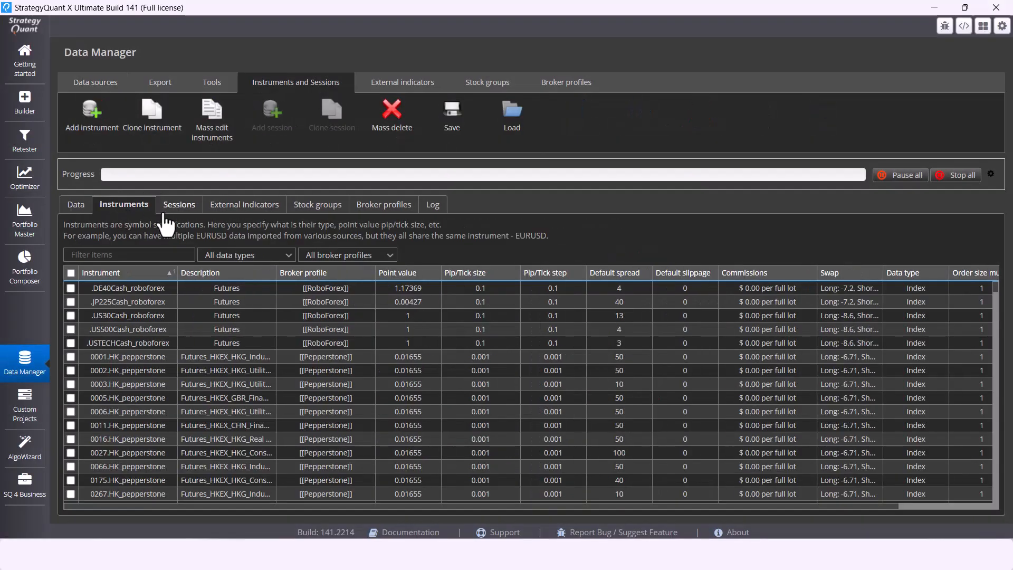
pyautogui.click(176, 204)
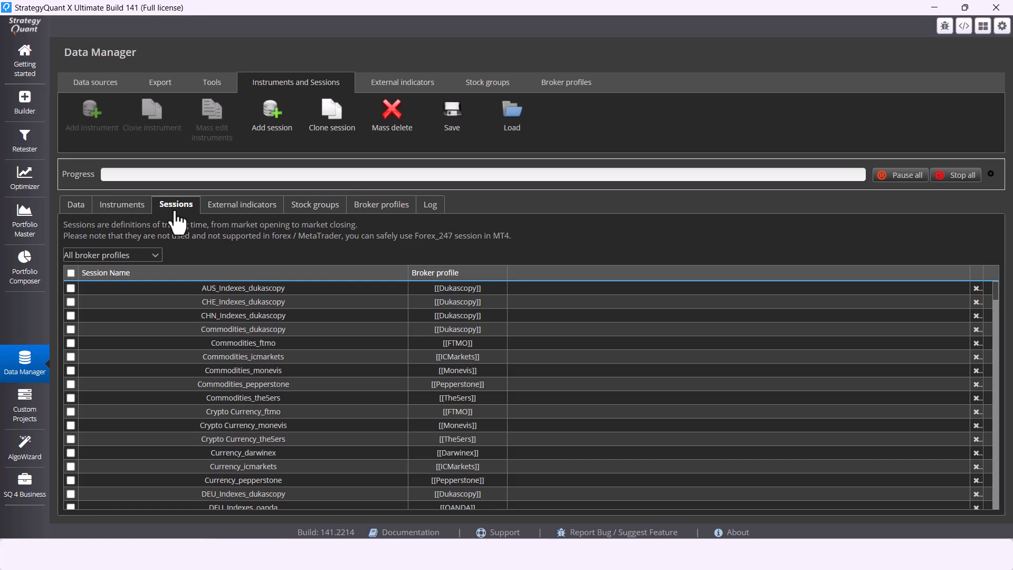
pyautogui.scroll(-3)
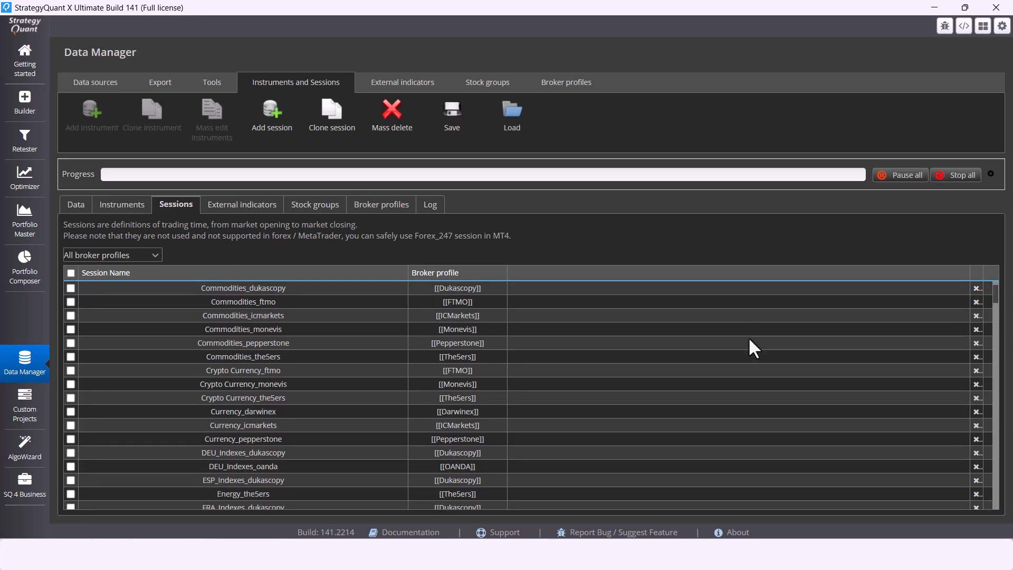
pyautogui.scroll(-3)
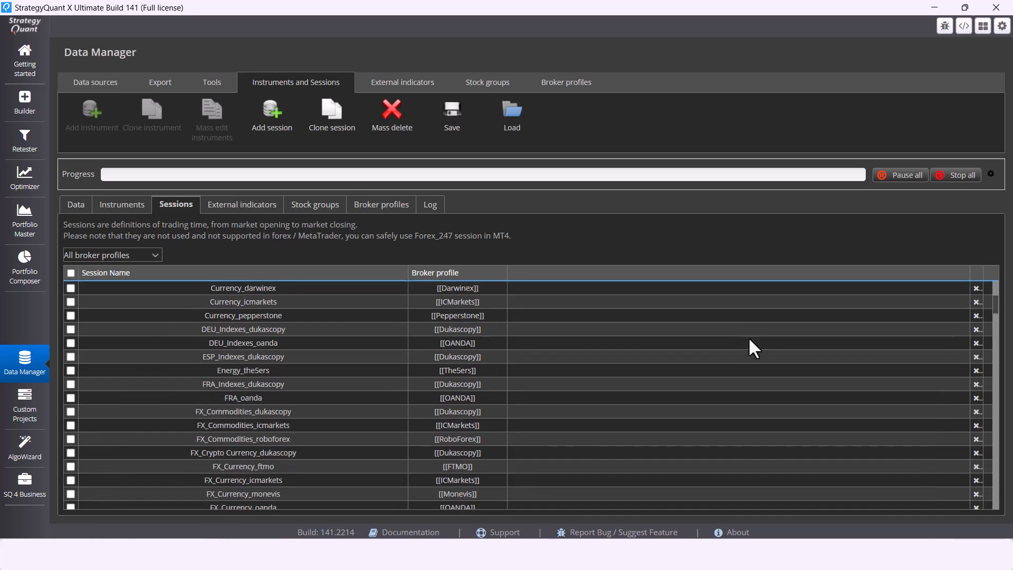
pyautogui.scroll(-3)
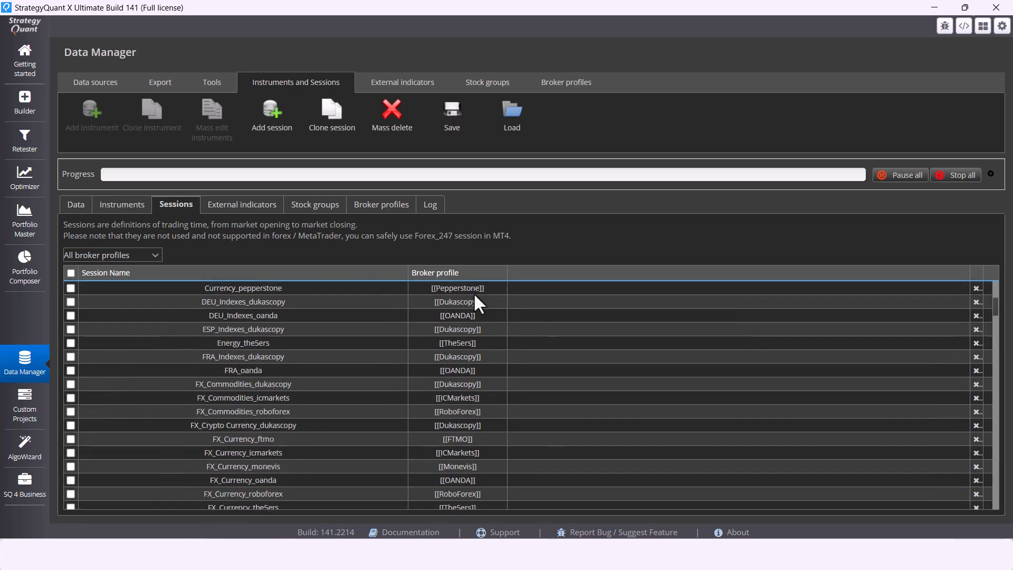
pyautogui.click(25, 61)
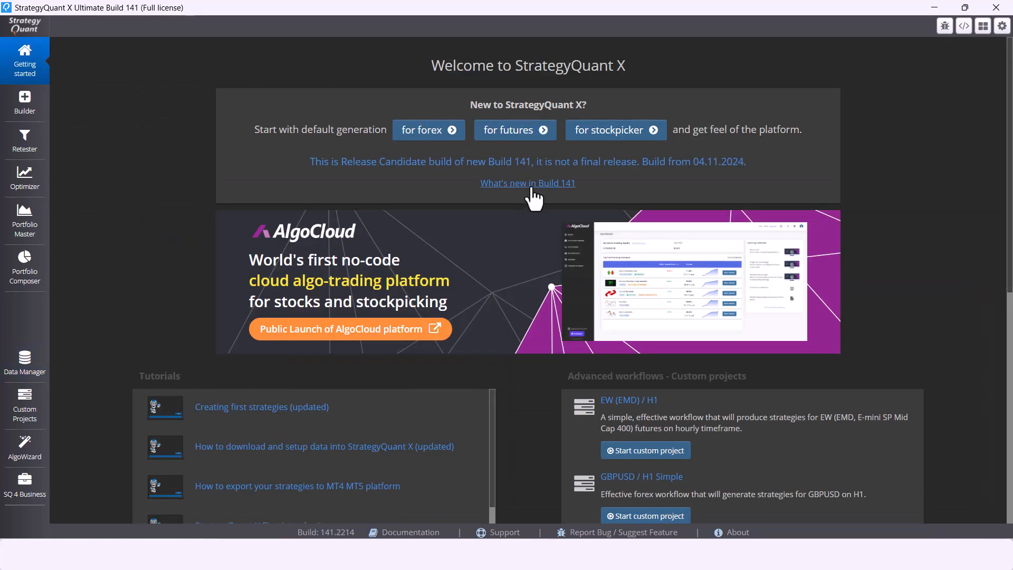
# Reopen the Build 141 changelog dialog from the Getting started page
pyautogui.click(526, 183)
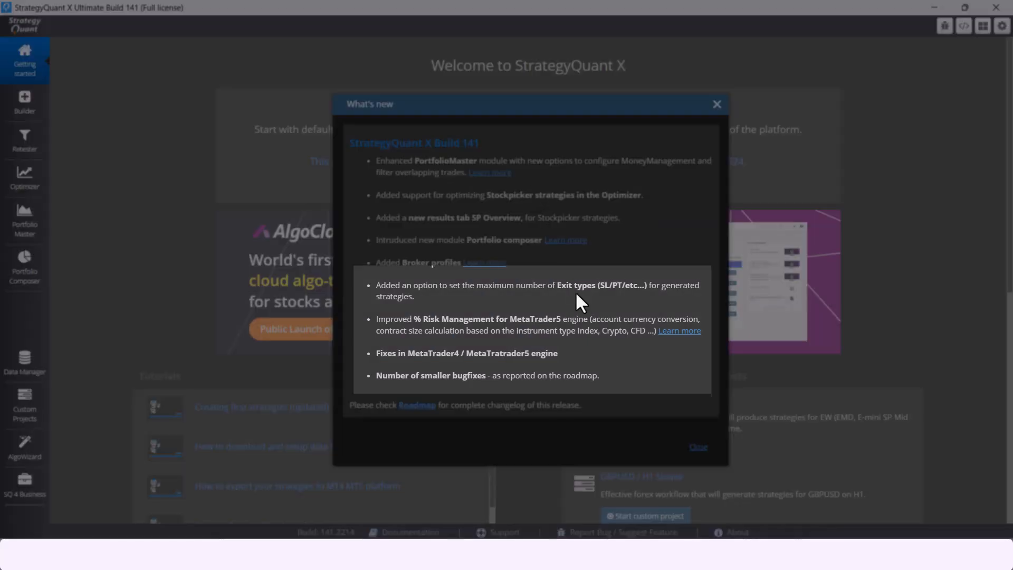
pyautogui.moveTo(554, 322)
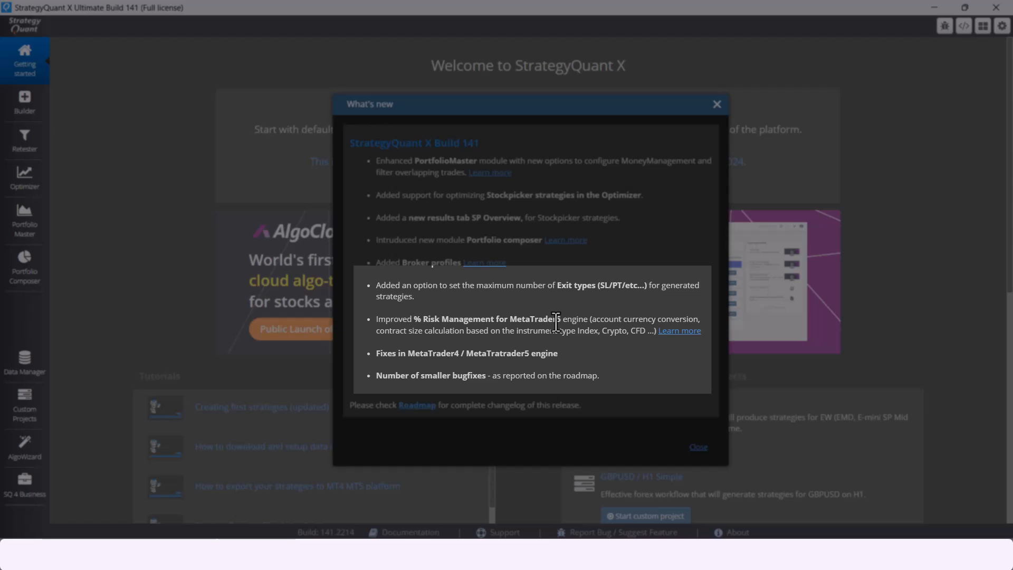
pyautogui.moveTo(581, 367)
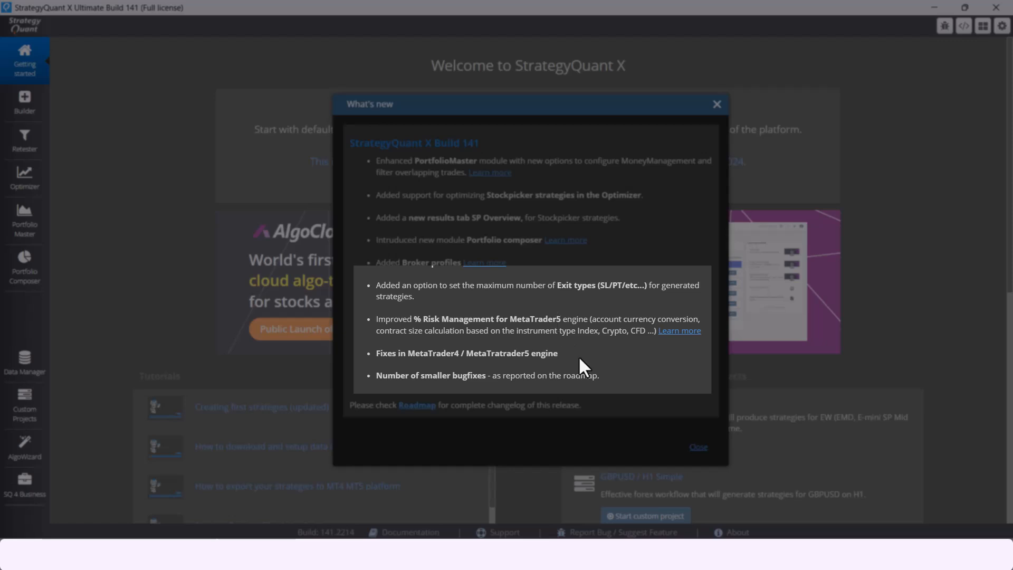
pyautogui.moveTo(584, 381)
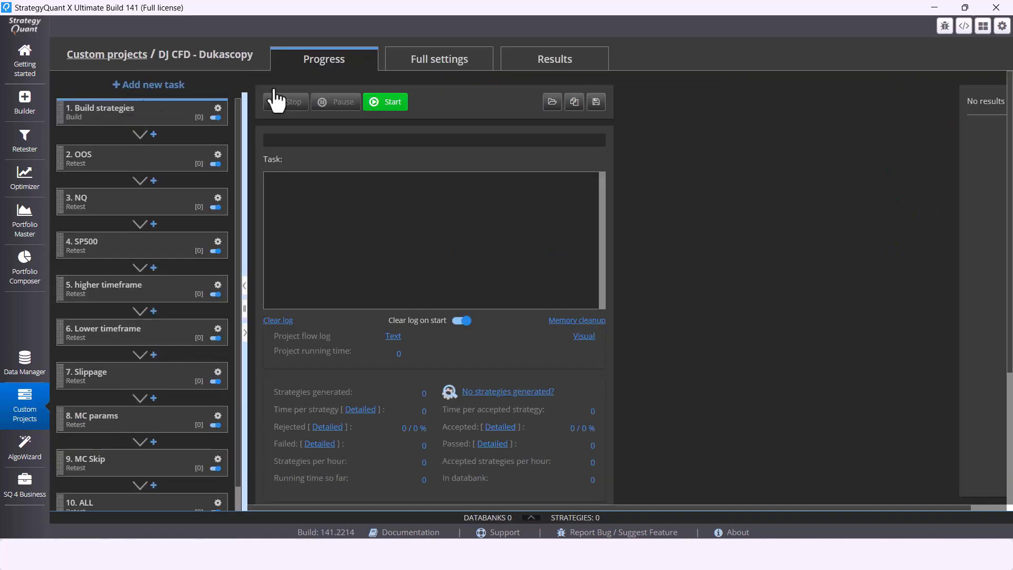
# Select the DJ CFD - Dukascopy Build strategies task and start the custom project
pyautogui.click(385, 101)
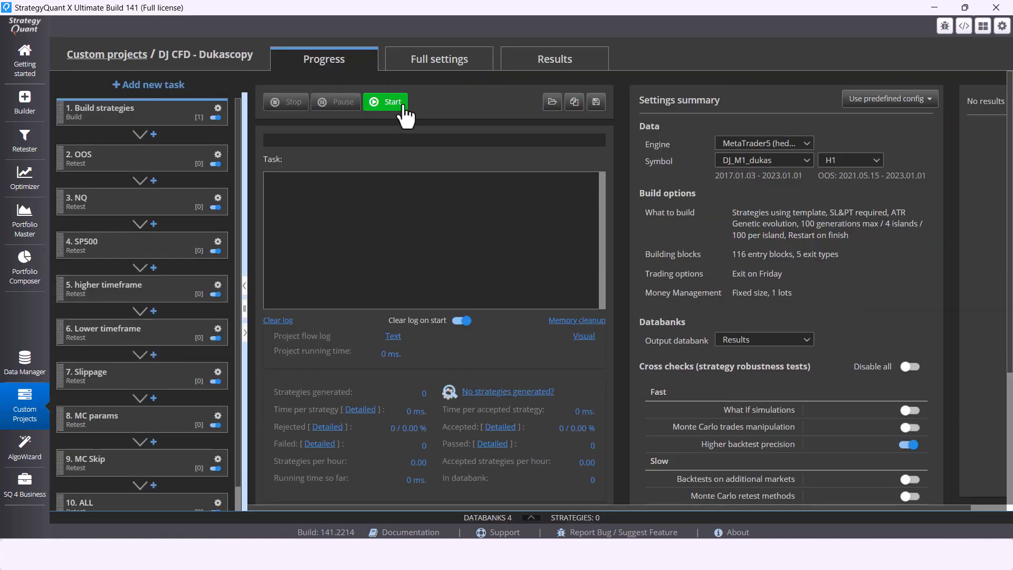
pyautogui.click(24, 61)
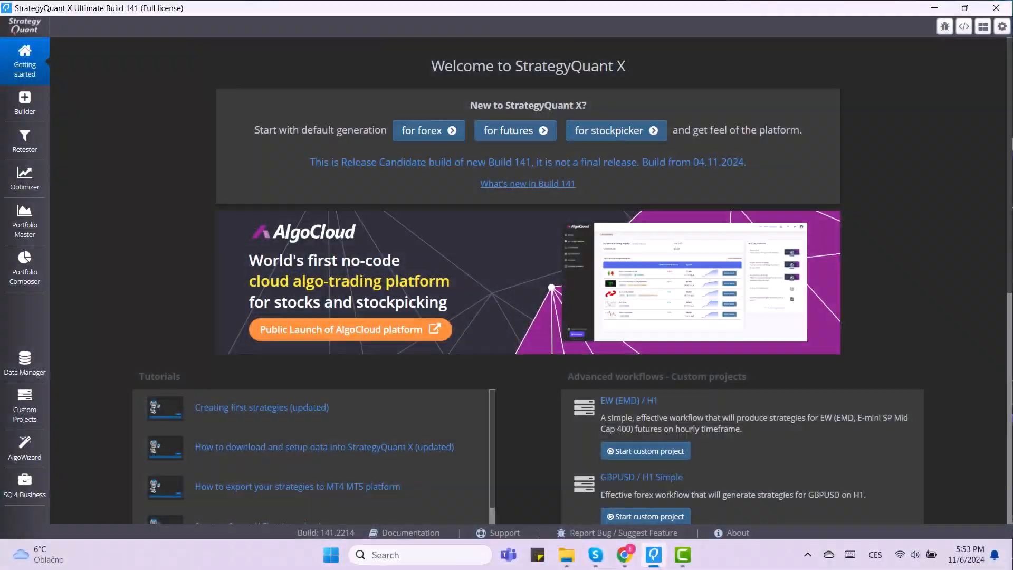